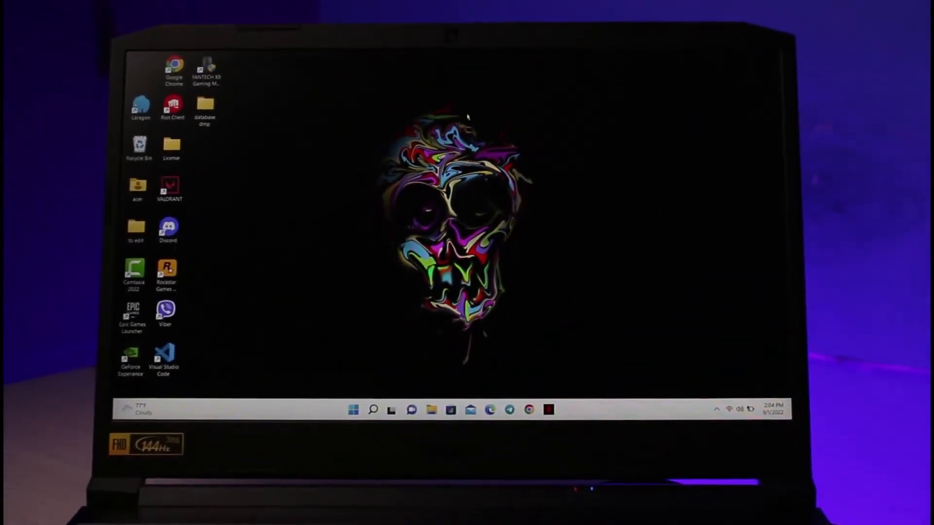
# Choose Personalize from the desktop's right-click menu.
pyautogui.rightClick(468, 117)
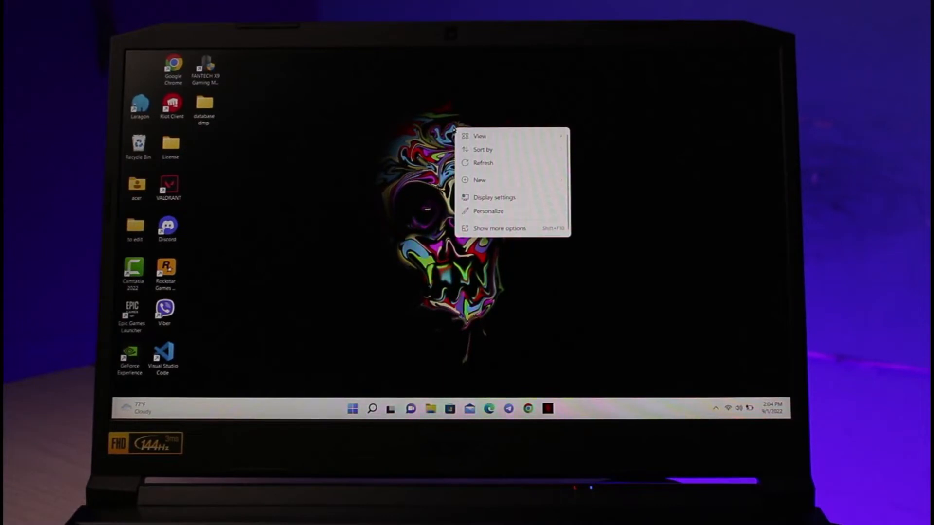
pyautogui.moveTo(517, 209)
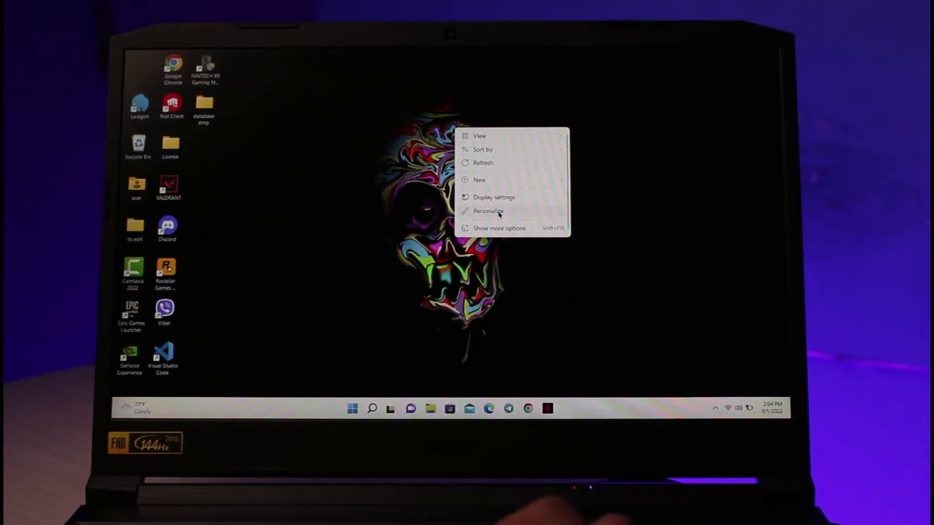
pyautogui.click(488, 210)
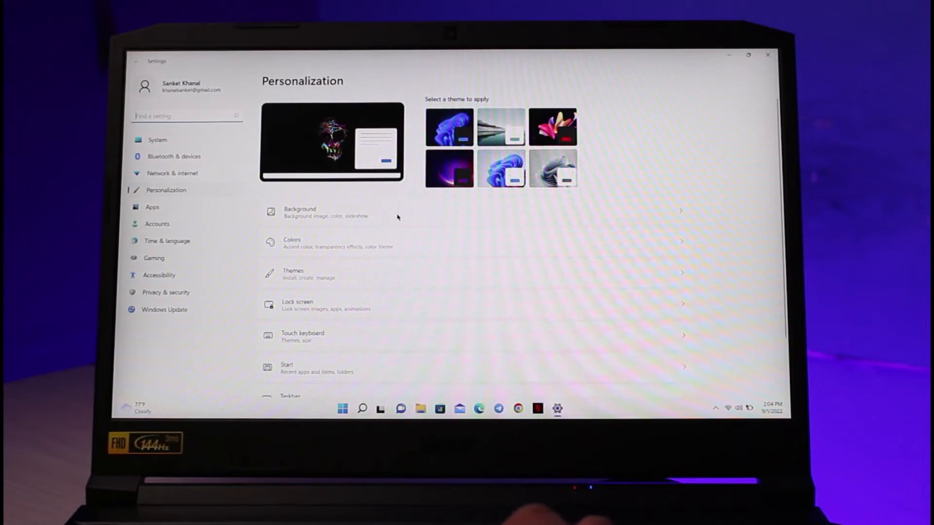
# Go to the Background page under Personalization.
pyautogui.click(300, 212)
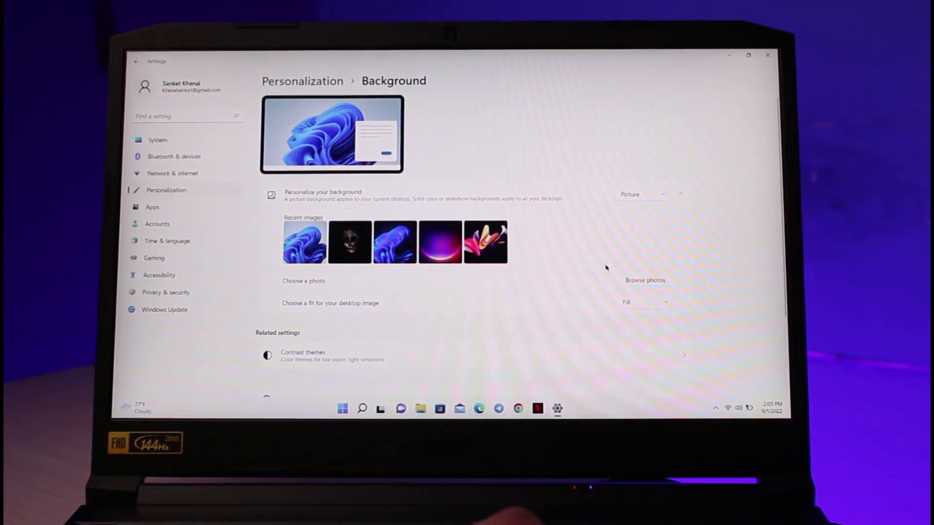
pyautogui.moveTo(393, 297)
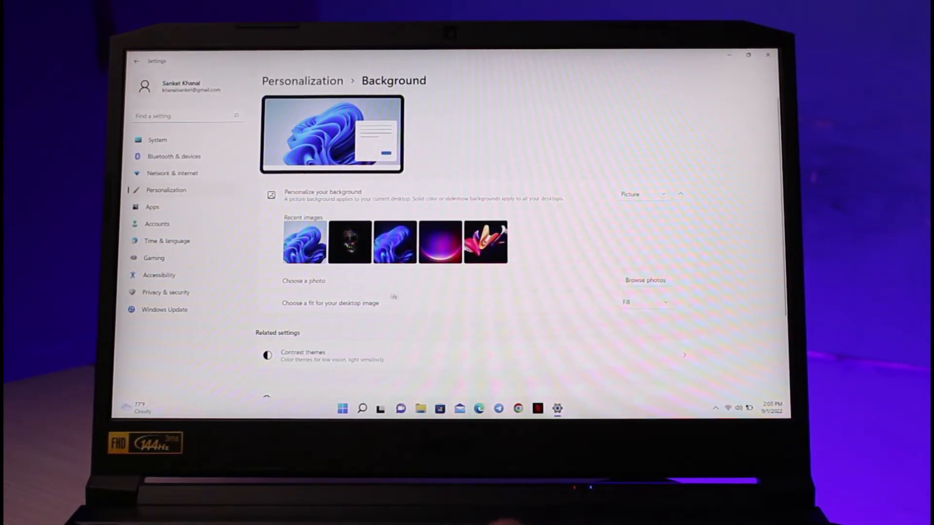
pyautogui.moveTo(528, 306)
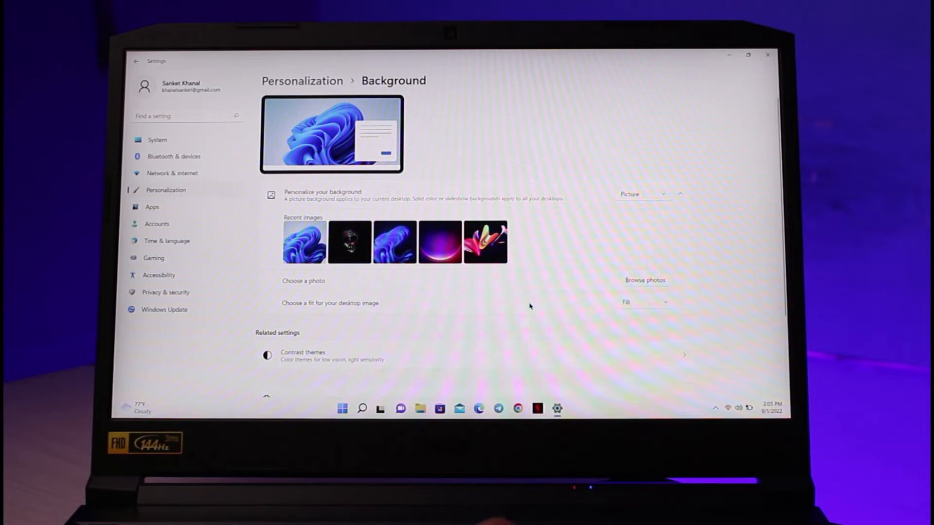
pyautogui.moveTo(658, 289)
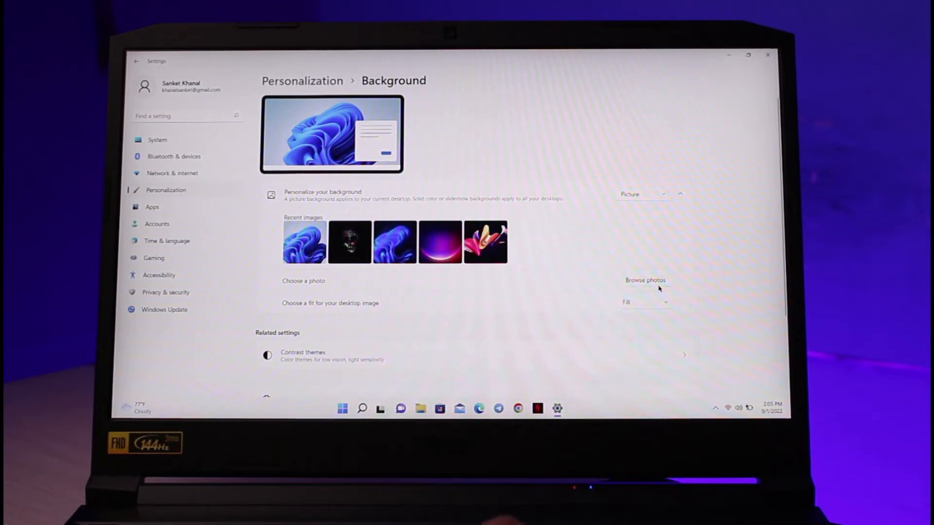
pyautogui.moveTo(645, 288)
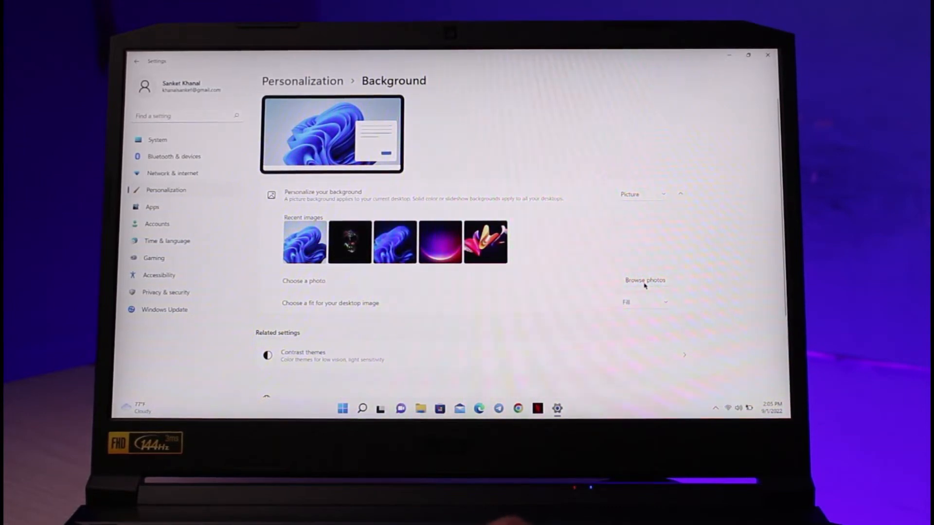
pyautogui.click(645, 281)
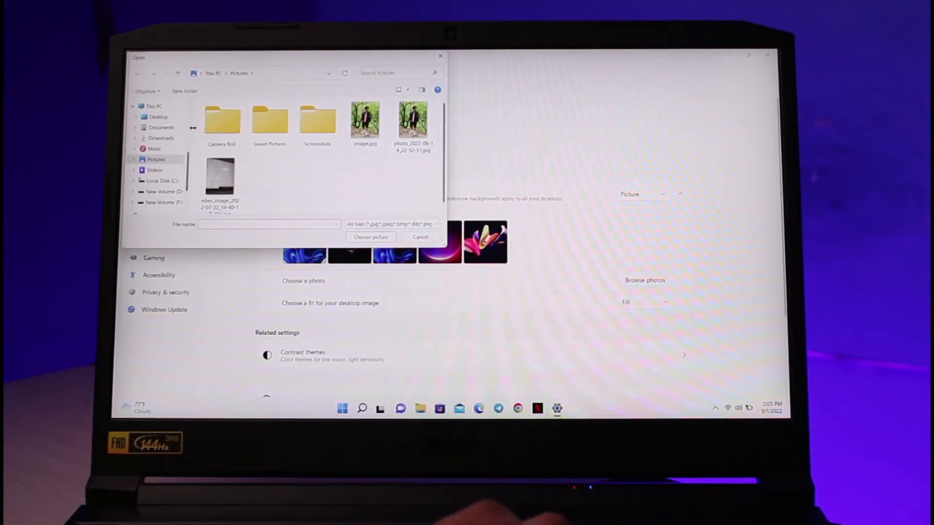
pyautogui.click(161, 137)
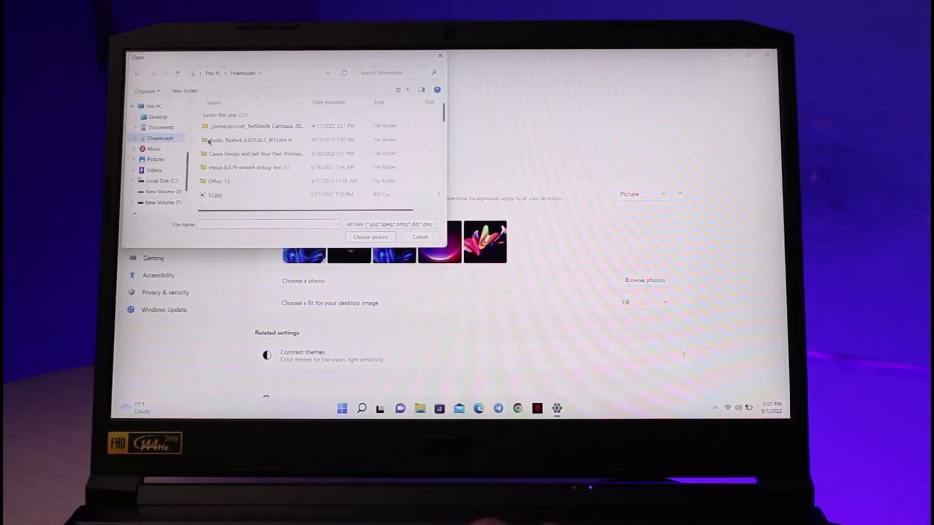
pyautogui.scroll(-3)
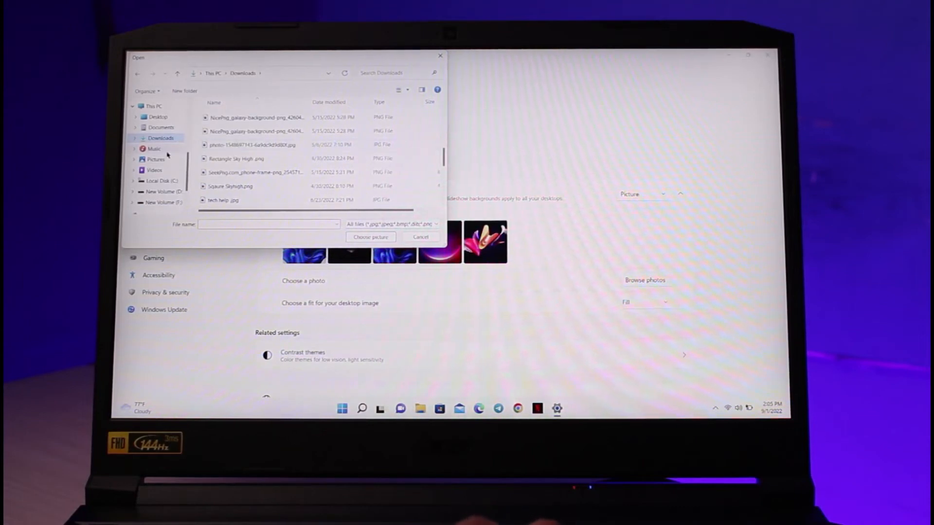
pyautogui.click(156, 159)
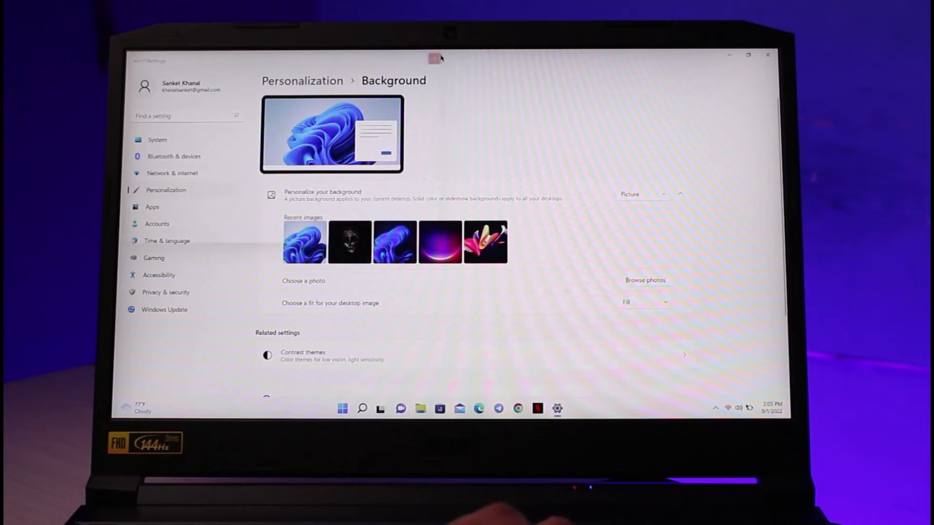
# Scroll the Background page down and back up to review the background options.
pyautogui.scroll(-3)
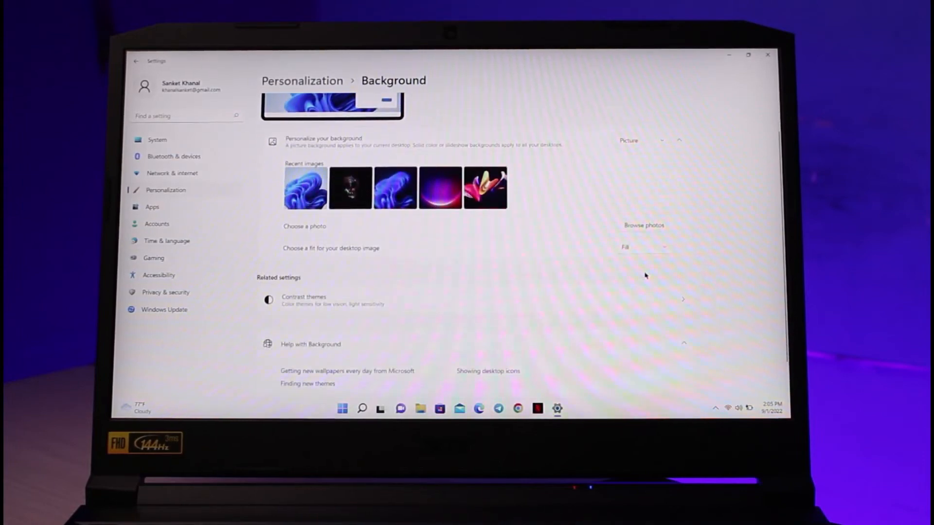
pyautogui.scroll(3)
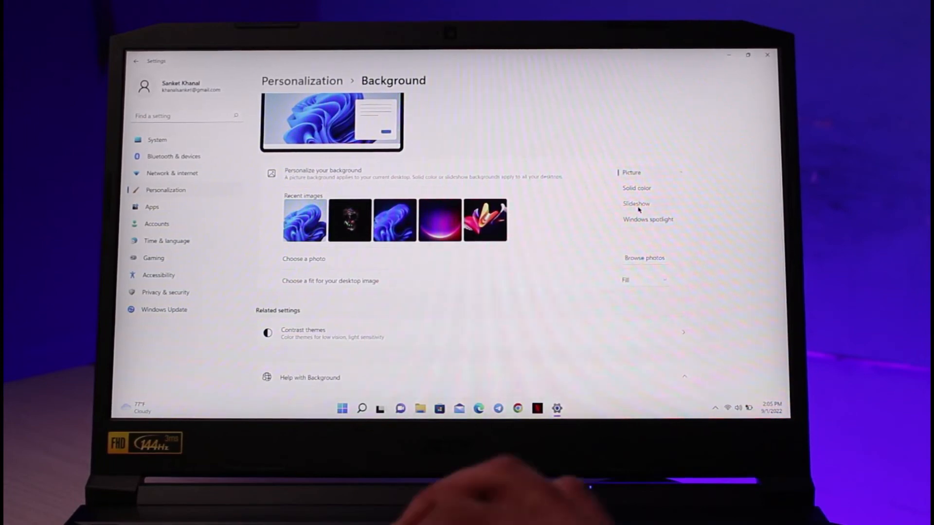
# Try Slideshow and Solid color backgrounds, revert to Picture, and close Settings.
pyautogui.click(636, 203)
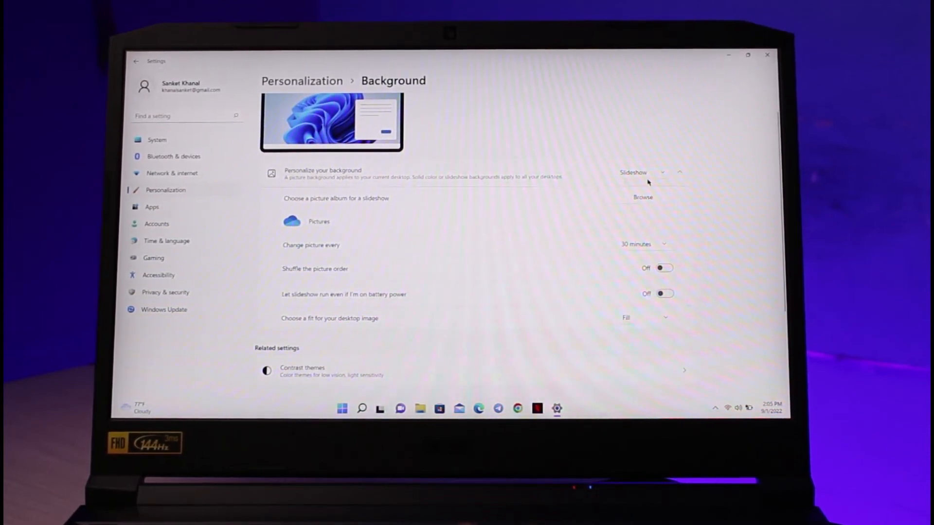
pyautogui.click(648, 173)
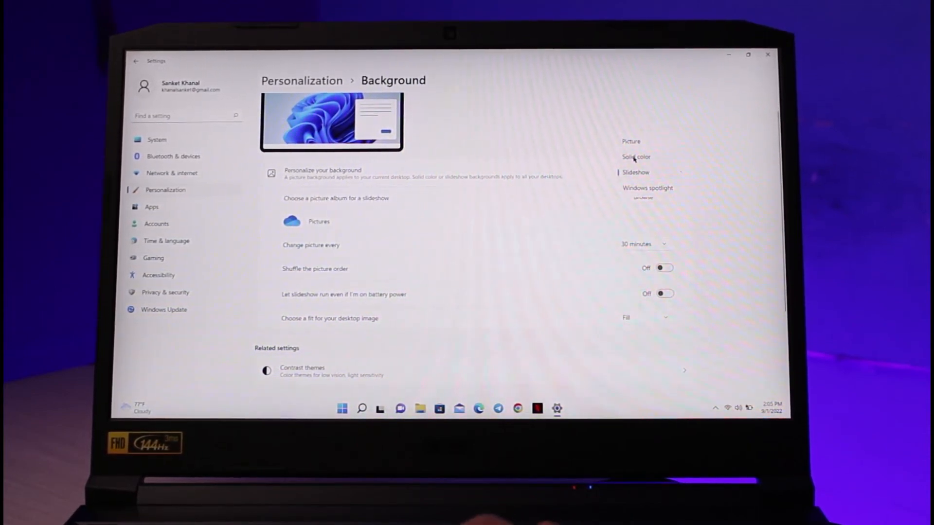
pyautogui.click(635, 157)
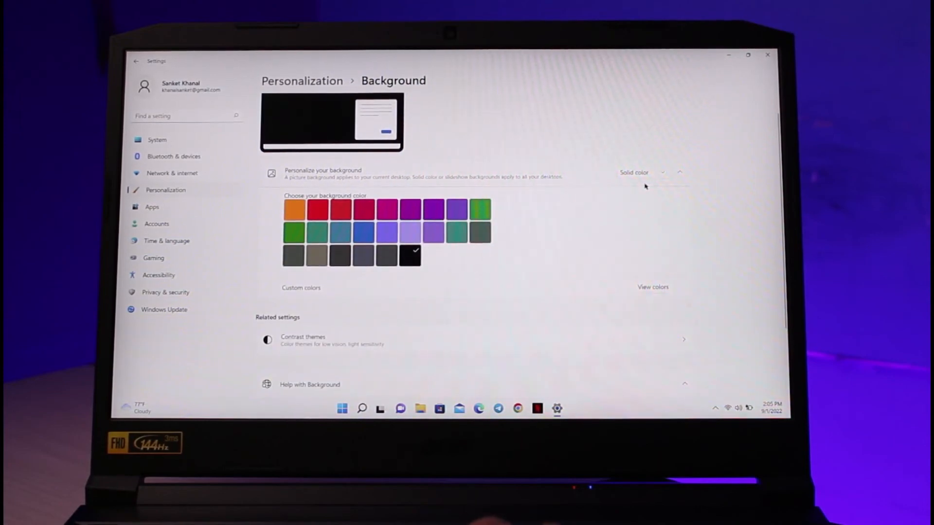
pyautogui.click(650, 172)
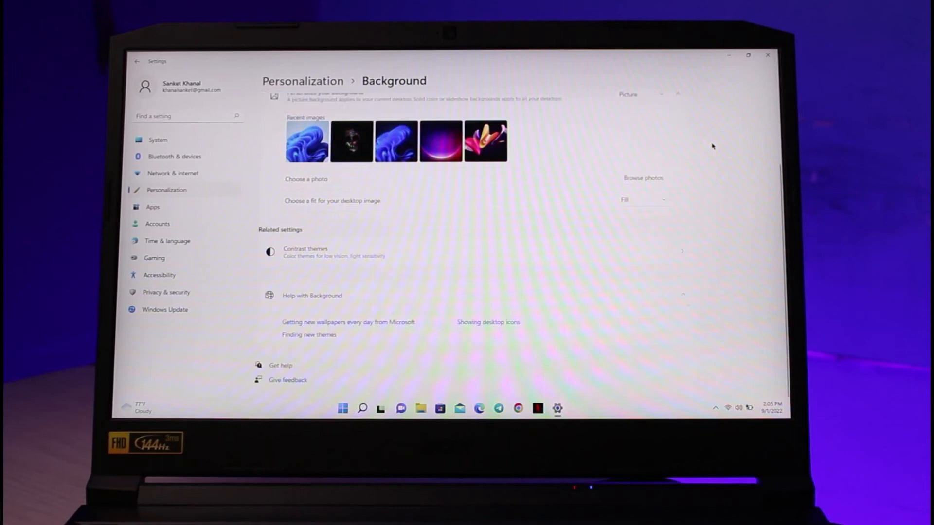
pyautogui.scroll(3)
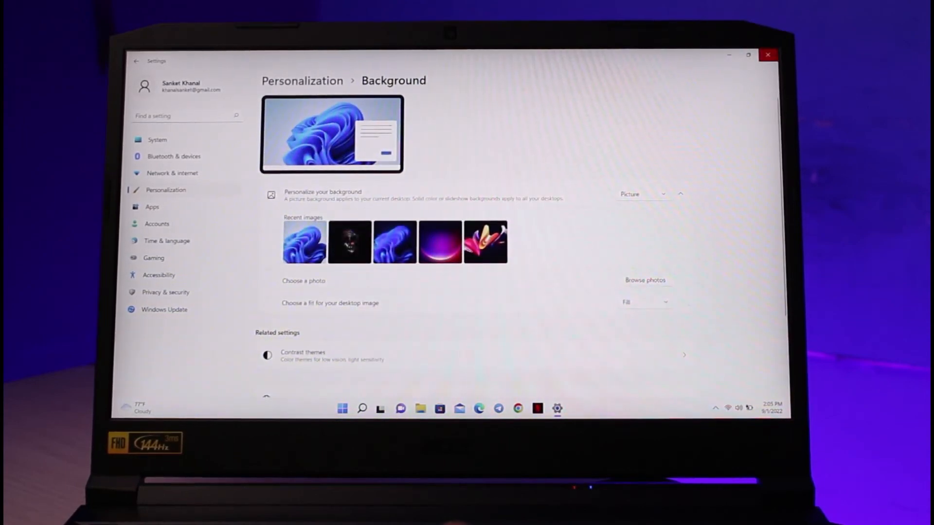
pyautogui.click(768, 54)
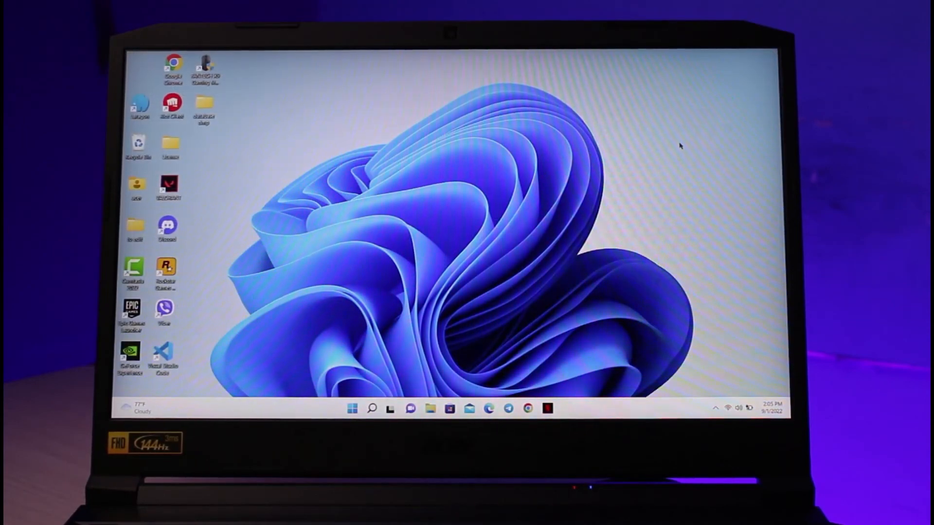